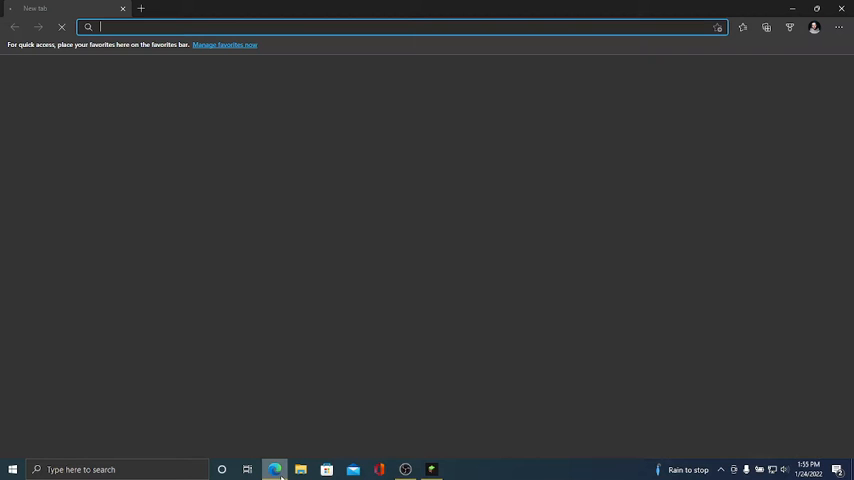
# Enter the technicpack.net address to load the Technic Launcher download page
pyautogui.write('te')
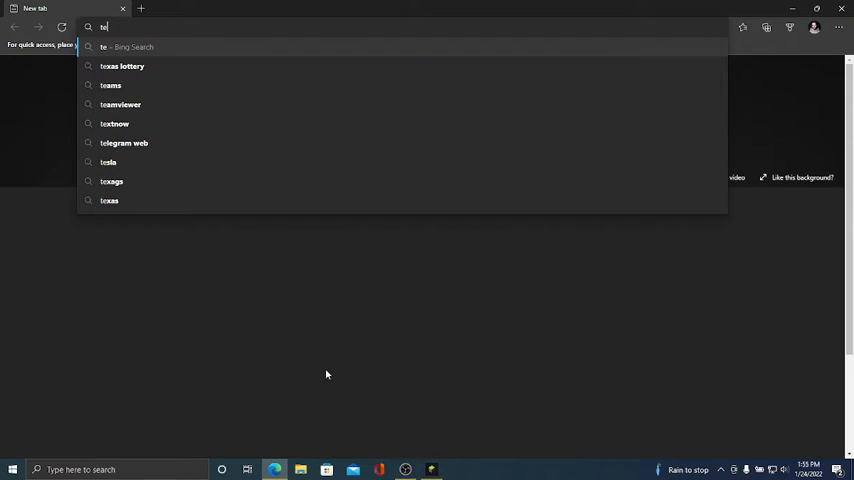
pyautogui.write('chnicpack.net/download')
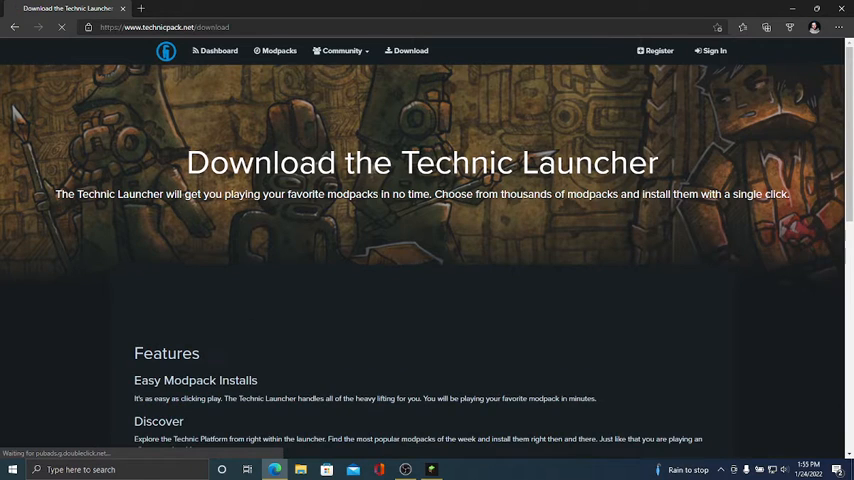
# Scroll the download page to the 'It's time to get started!' section with the Windows choice
pyautogui.scroll(-3)
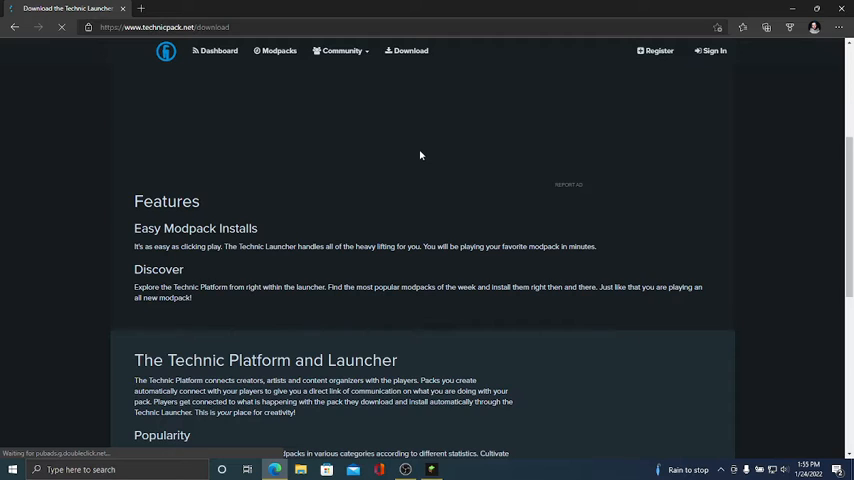
pyautogui.scroll(-3)
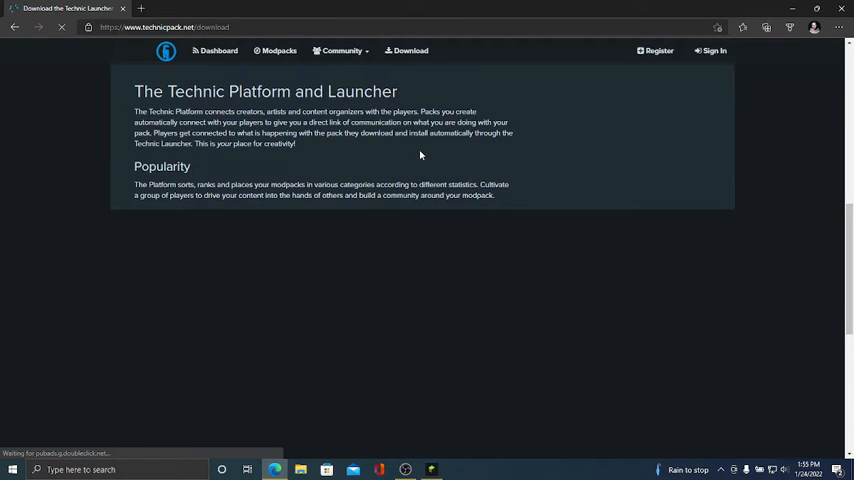
pyautogui.scroll(3)
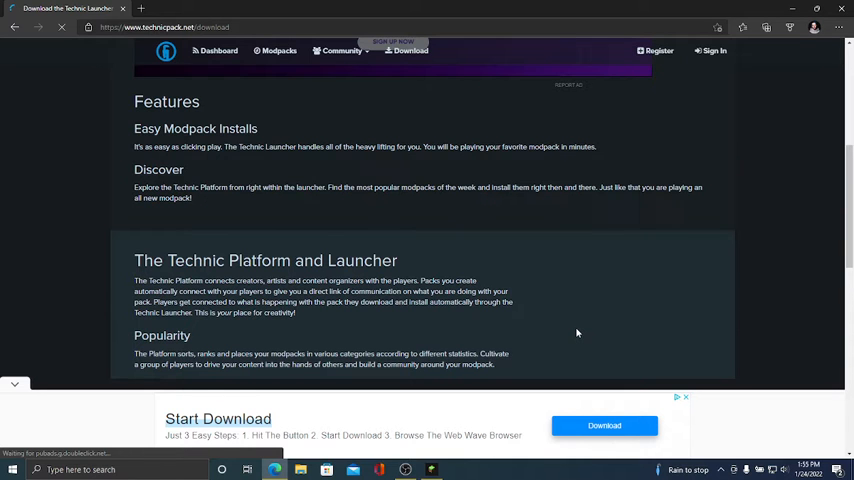
pyautogui.scroll(3)
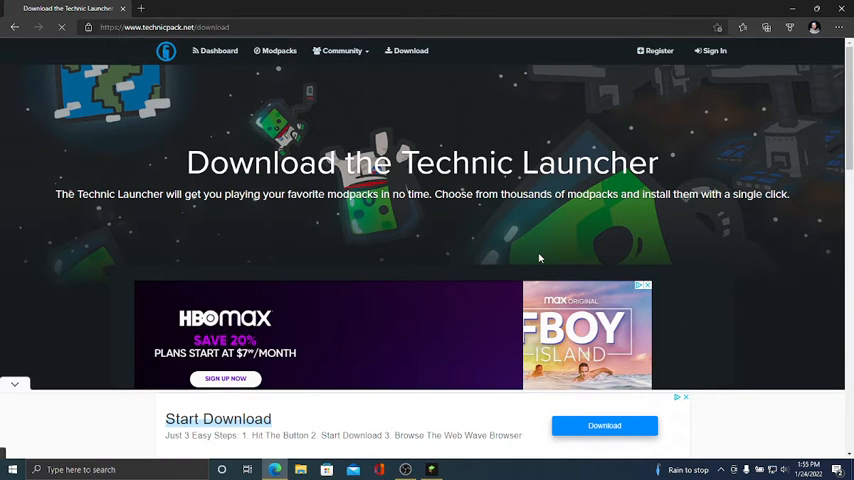
pyautogui.scroll(-3)
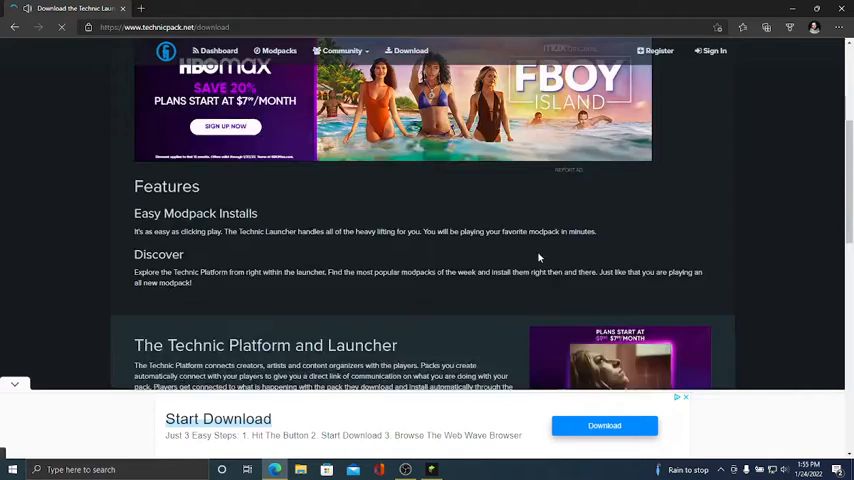
pyautogui.scroll(-3)
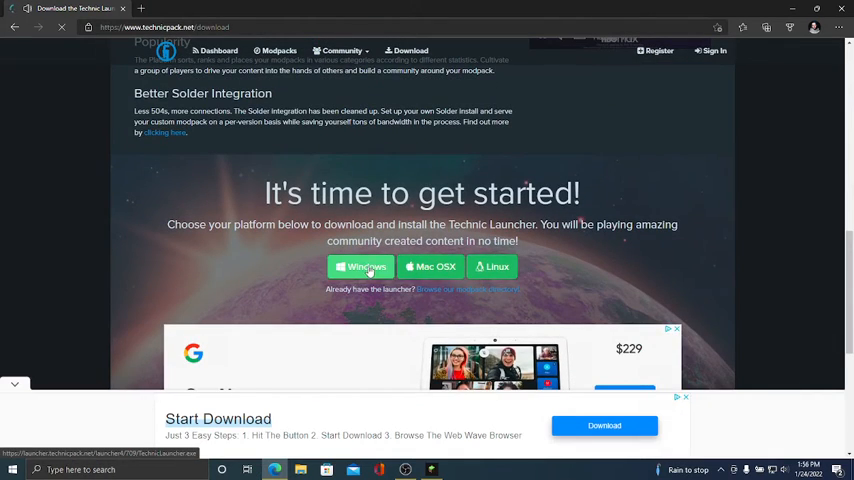
# Download the Windows launcher and dismiss the advert so TechnicLauncher lands in Downloads
pyautogui.click(360, 266)
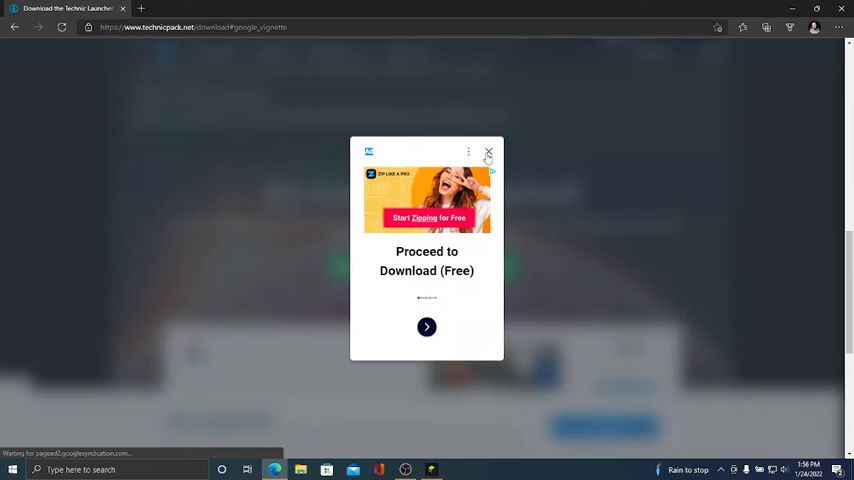
pyautogui.click(488, 152)
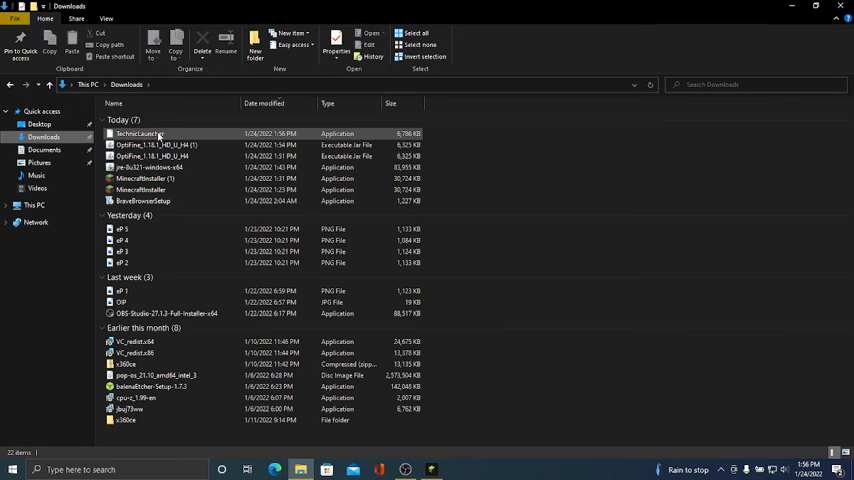
# Run the downloaded TechnicLauncher file from Downloads to show the Install Technic window
pyautogui.click(140, 133)
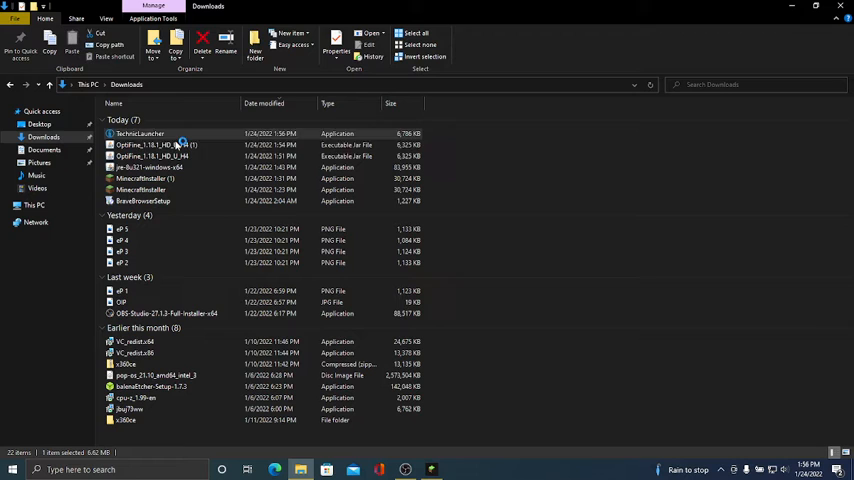
pyautogui.rightClick(140, 133)
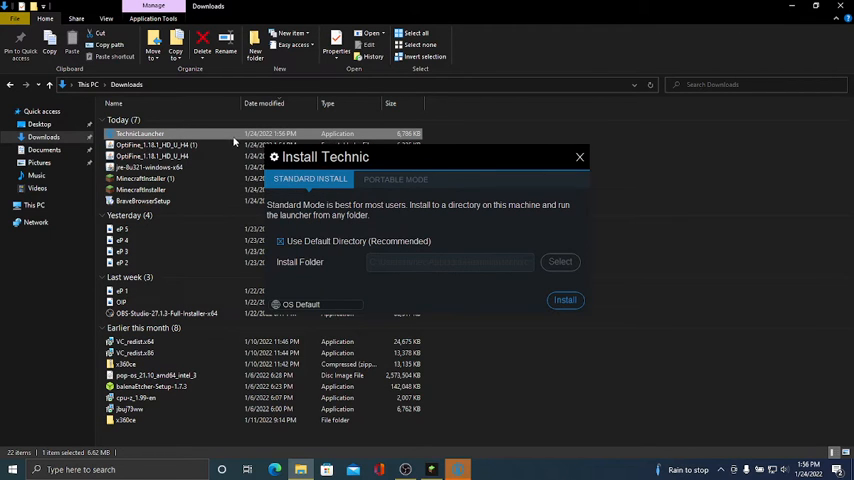
# Install the launcher with Standard Install into the default directory
pyautogui.rightClick(140, 133)
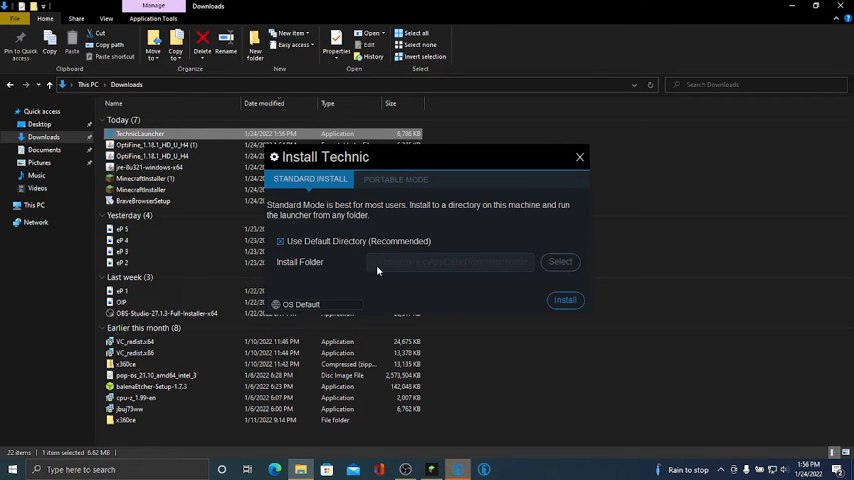
pyautogui.moveTo(551, 290)
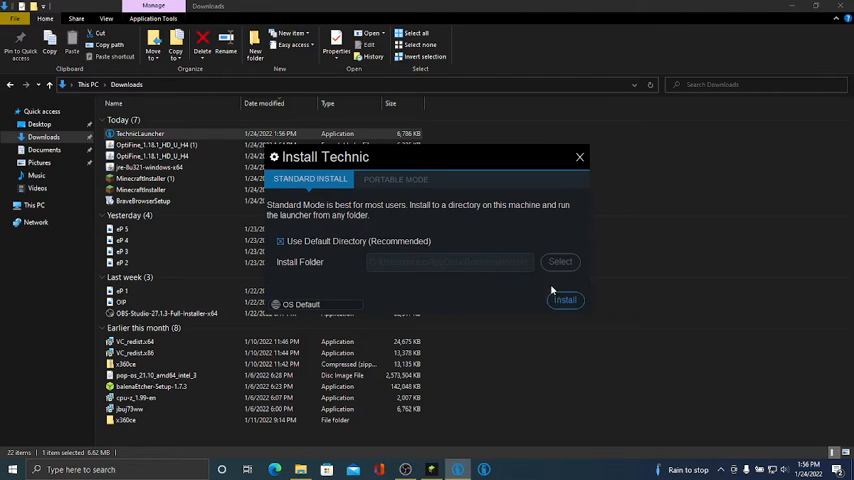
pyautogui.click(565, 300)
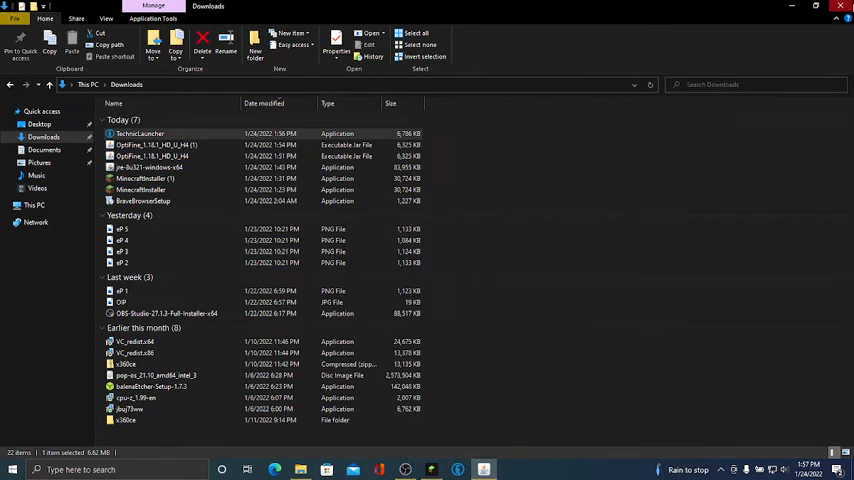
# Start the installed launcher and close its console, leaving the account sign-in window
pyautogui.doubleClick(145, 133)
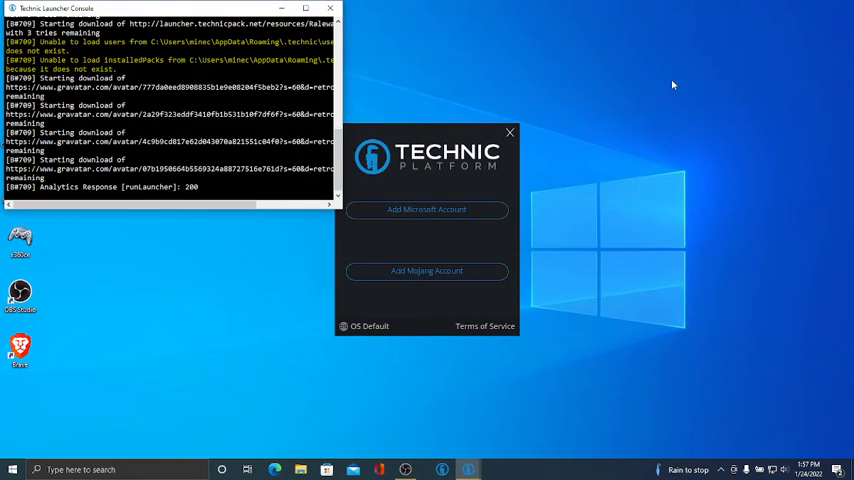
pyautogui.click(329, 8)
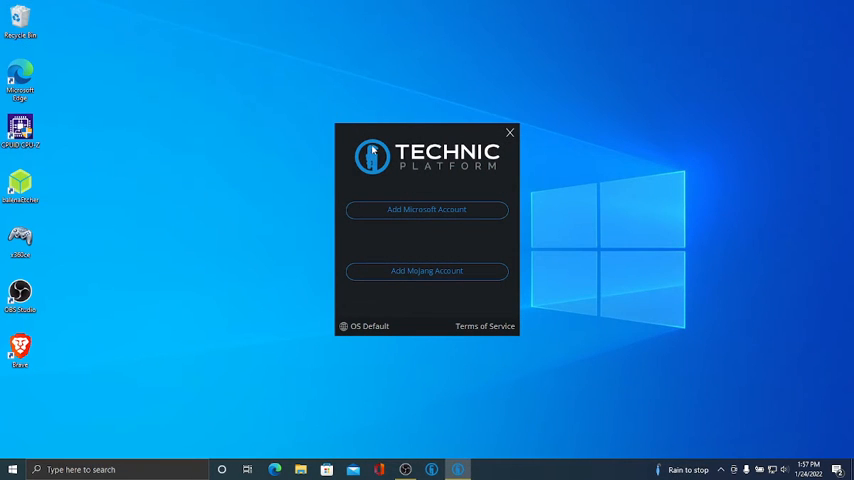
pyautogui.moveTo(427, 210)
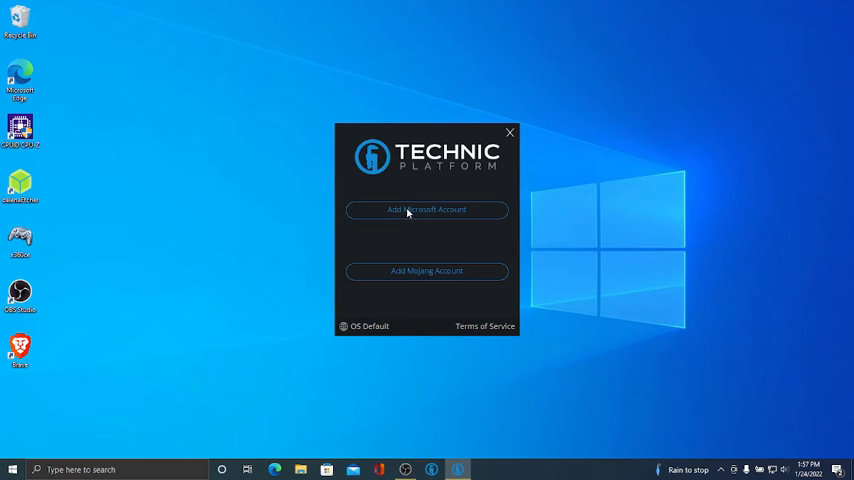
# Sign in with a Microsoft account and allow the launcher through the firewall
pyautogui.click(427, 210)
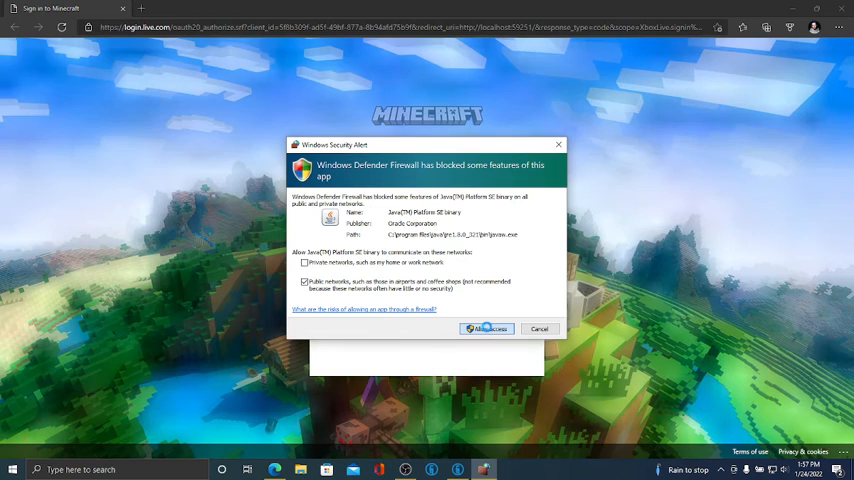
pyautogui.click(487, 329)
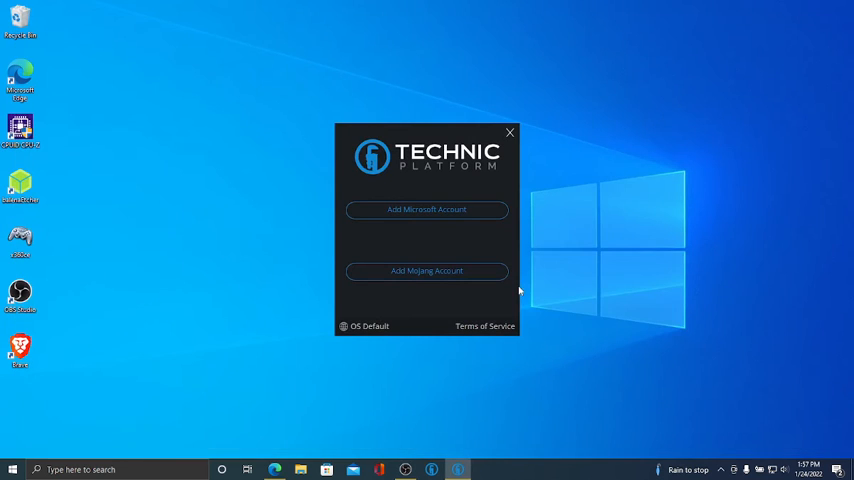
pyautogui.click(510, 132)
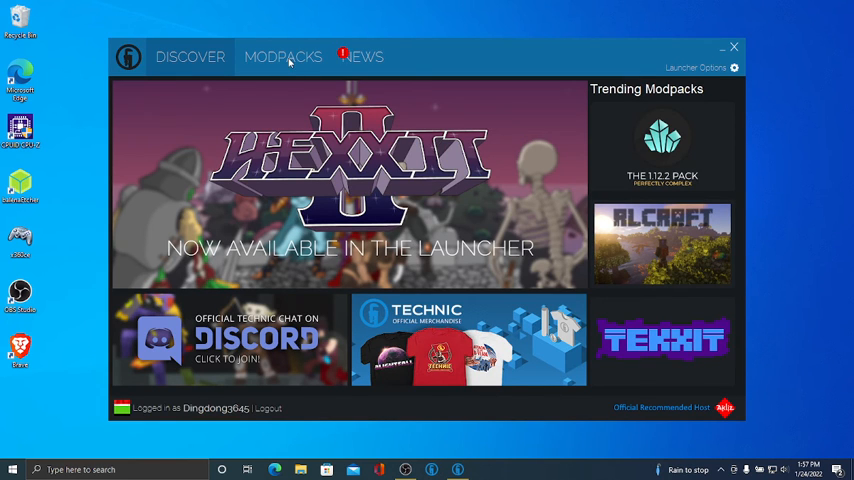
# Show the Modpacks list with Hexxit II's details displayed
pyautogui.click(283, 57)
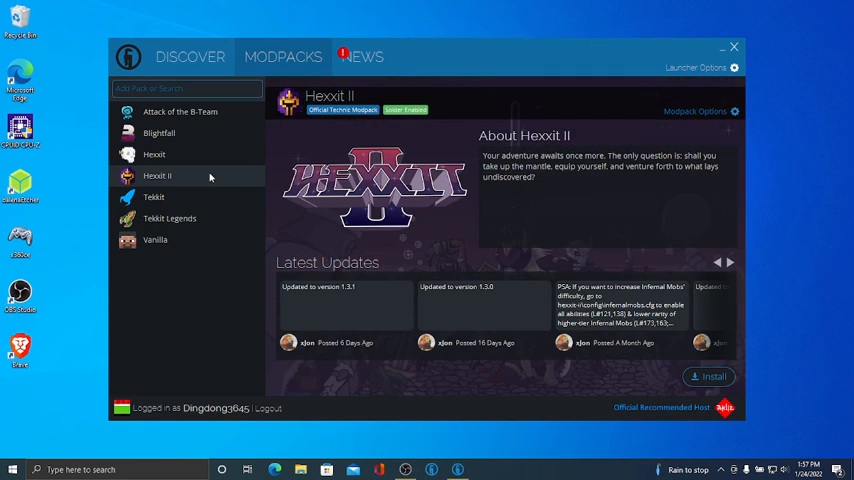
pyautogui.moveTo(183, 153)
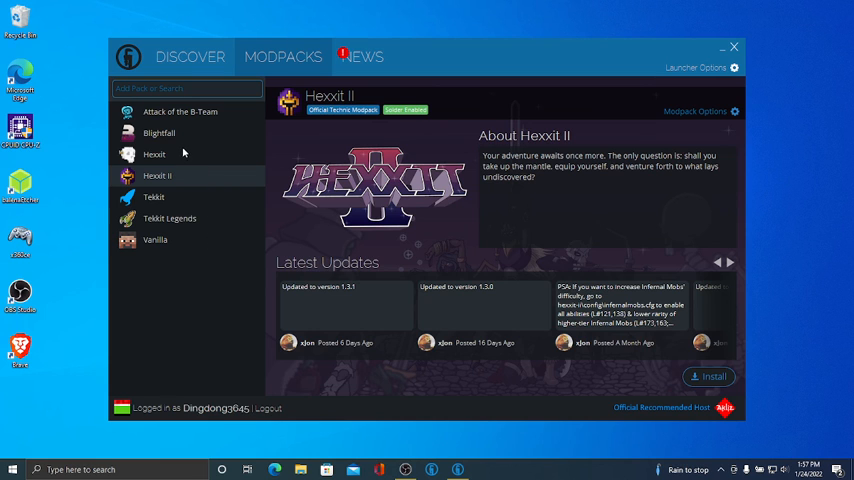
pyautogui.moveTo(212, 131)
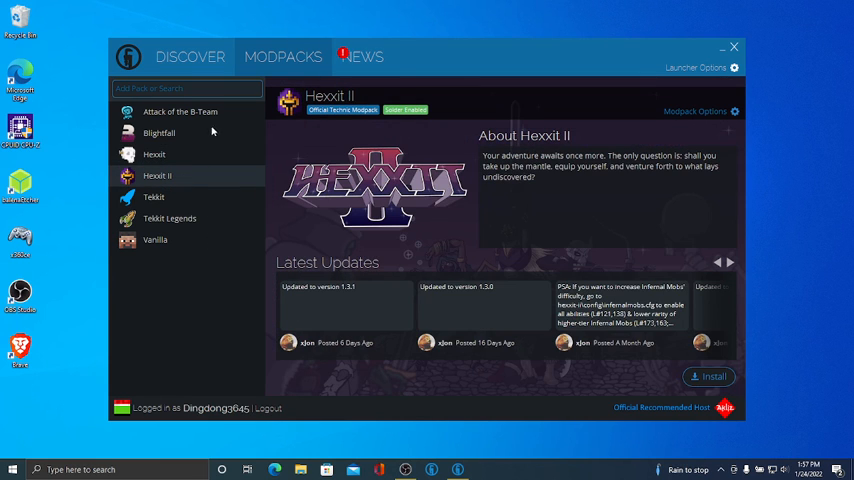